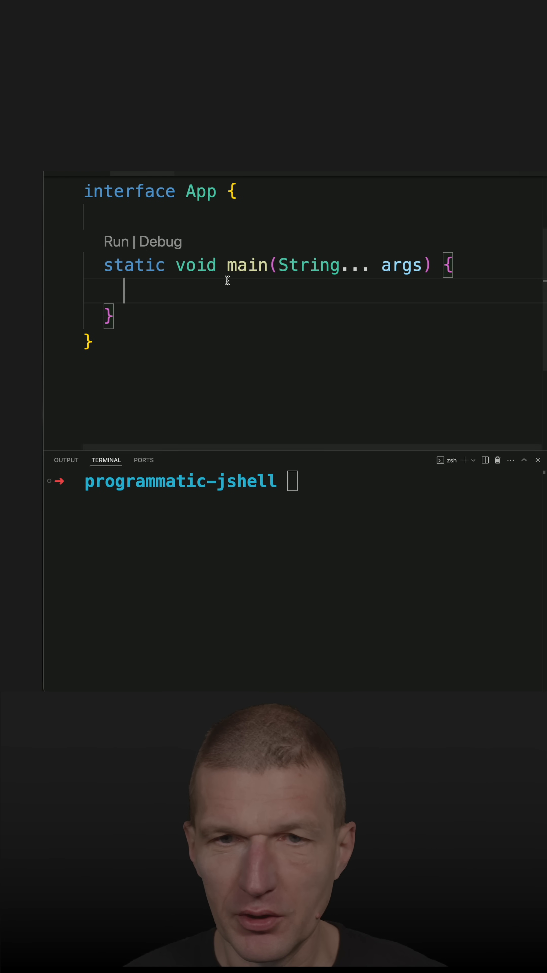
Write JShell.create().eval(""" """) in main using autocomplete.
text(JShell)
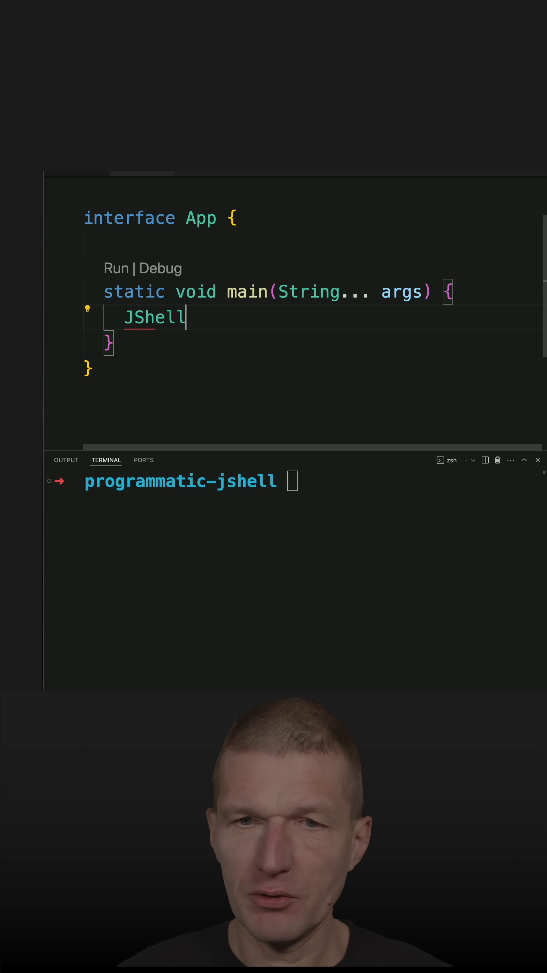
text(.c)
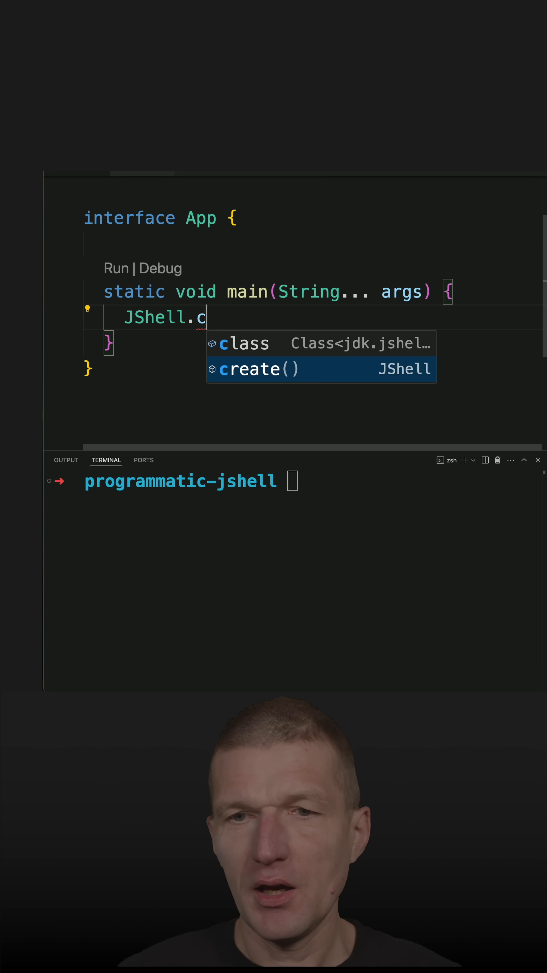
text(reate().eva)
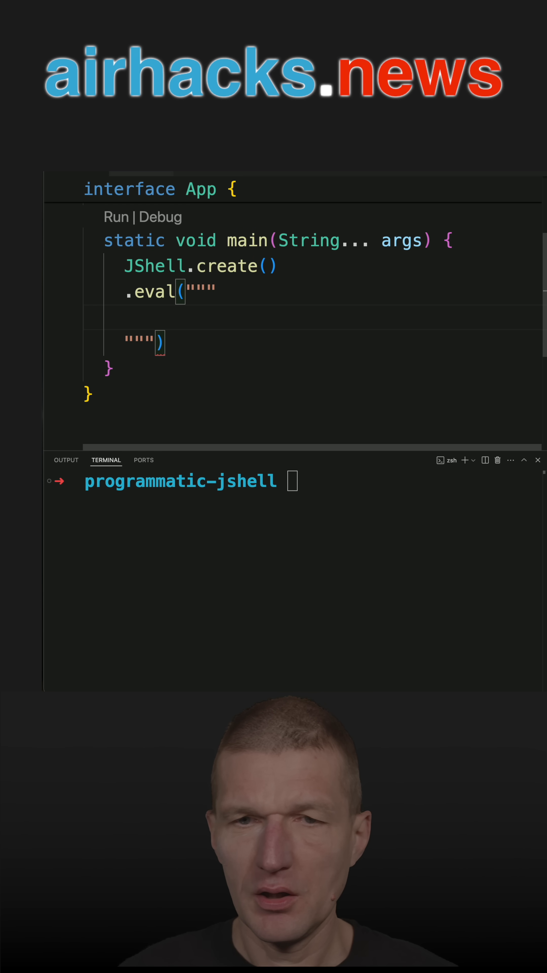
Put System.out.println("hello, duke"); inside the text block and end the eval call with a semicolon.
text(Syste.out.println()
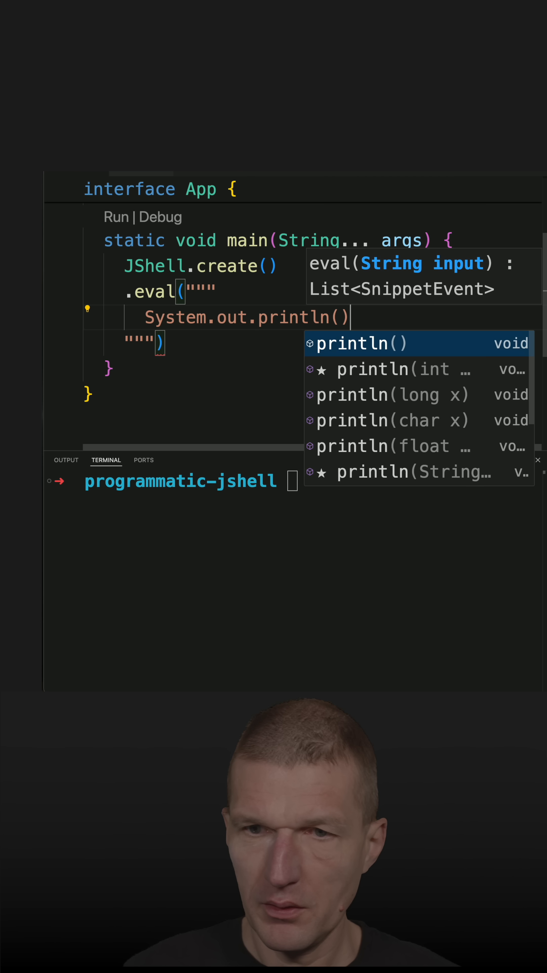
text("hello")
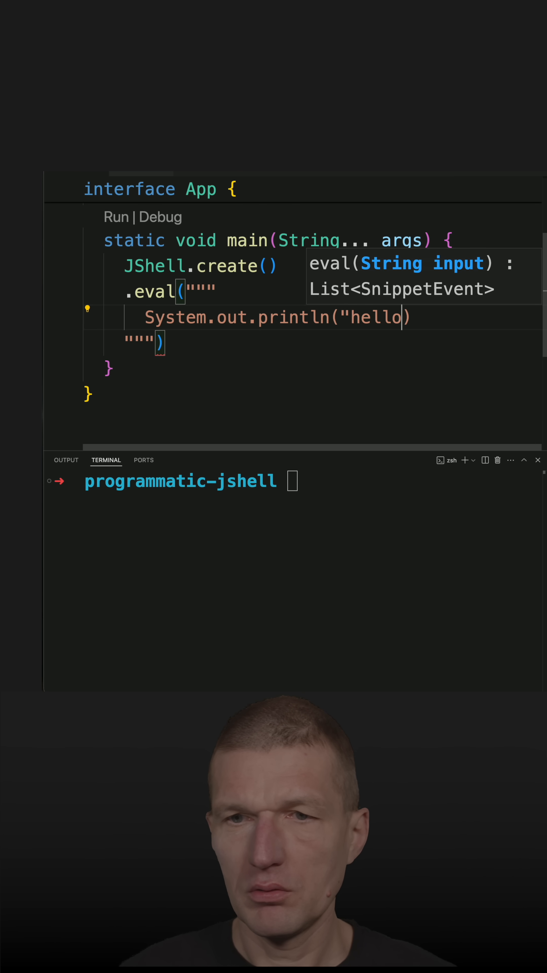
text(, duke")
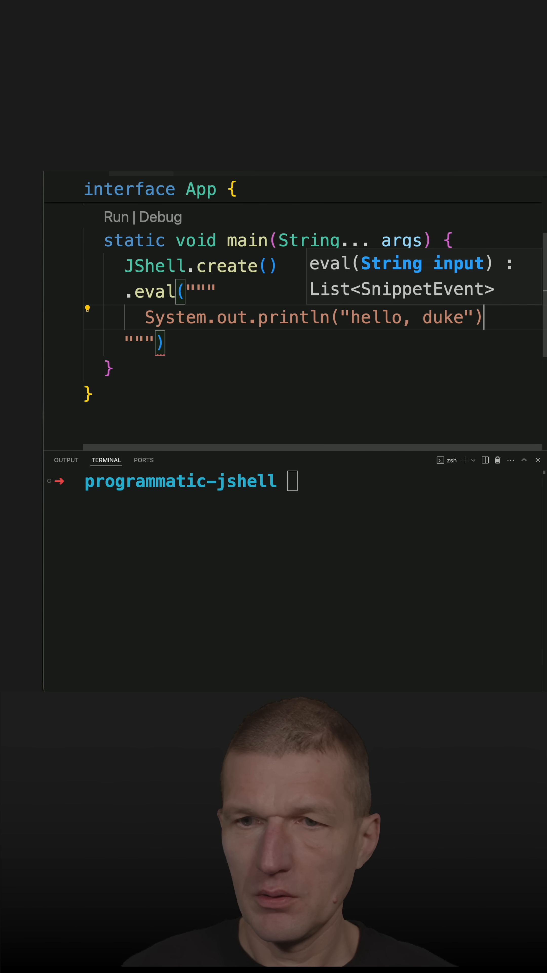
text(;)
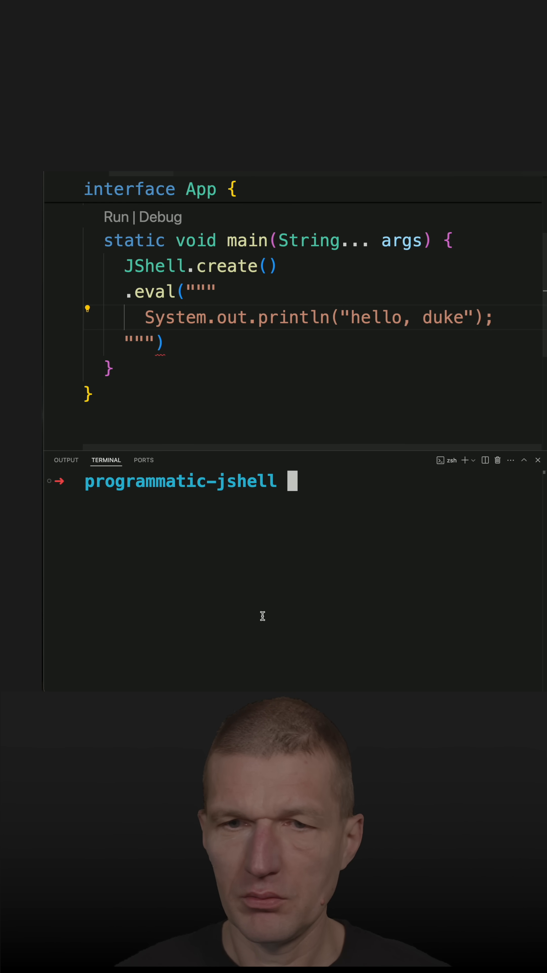
click(160, 342)
text(;)
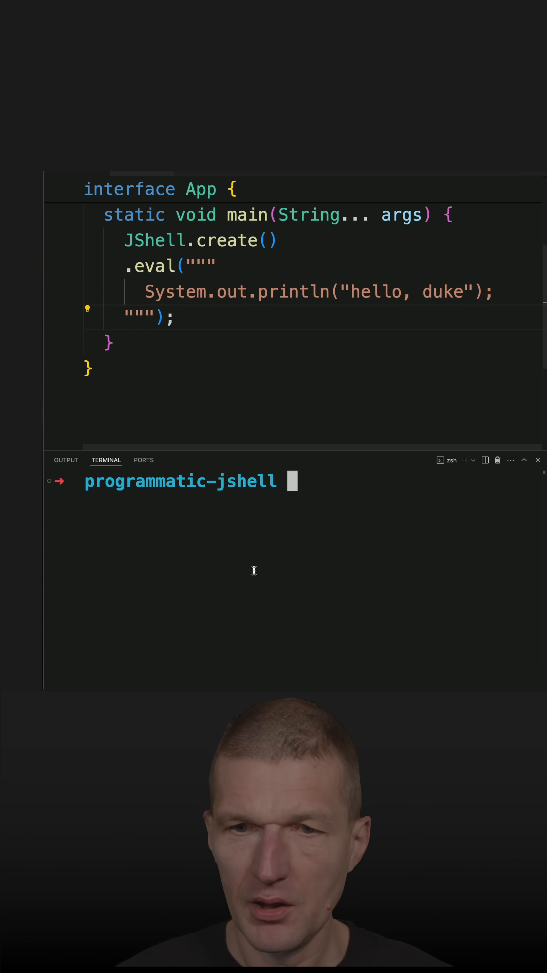
Run java app.java in the terminal printing hello, duke, then begin a var declaration.
text(java app.java)
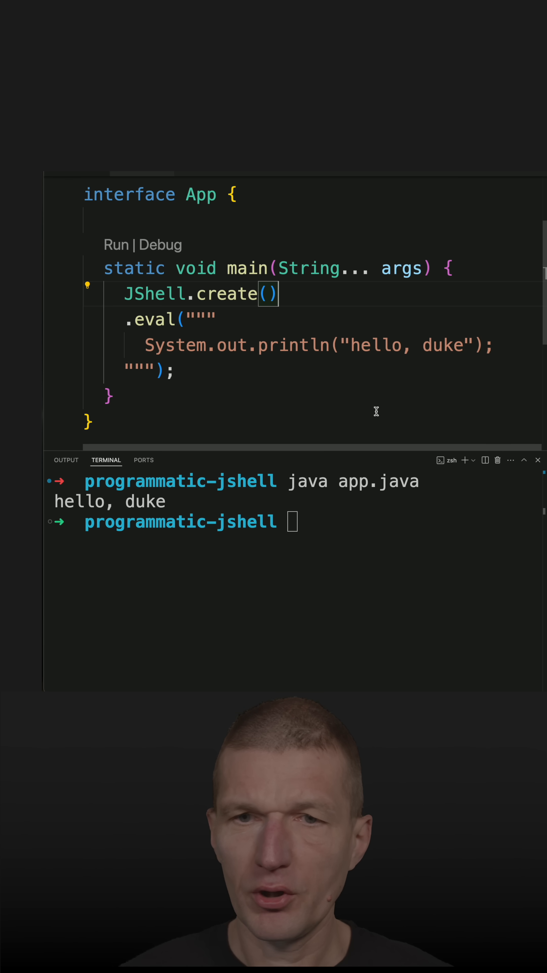
text(var)
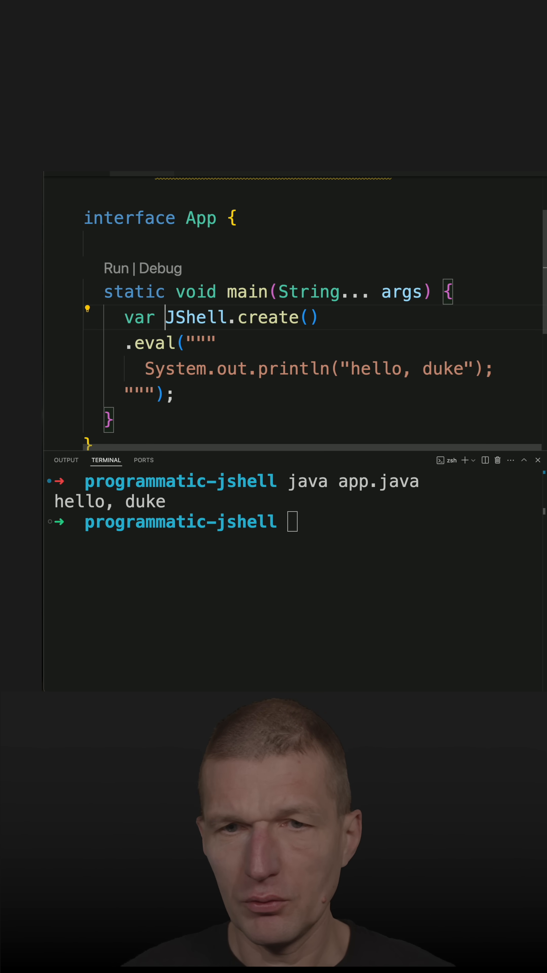
Wrap JShell.create() as try(var shell = ...){ } and call eval on shell.
text(shell =)
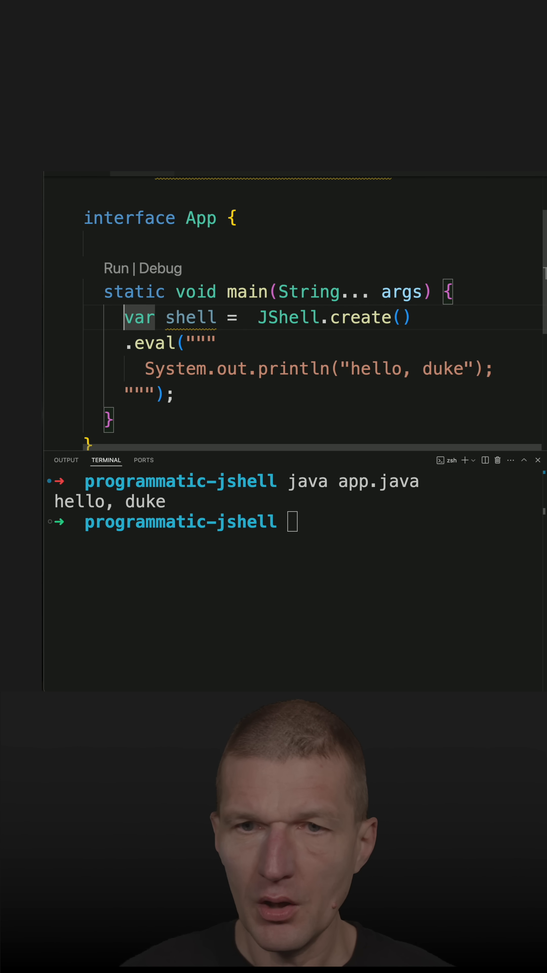
text(try()
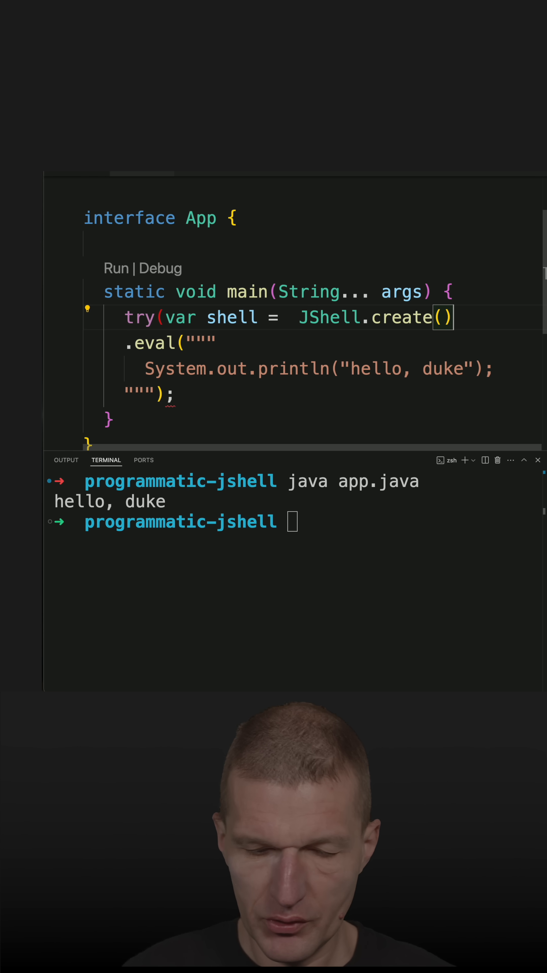
text({})
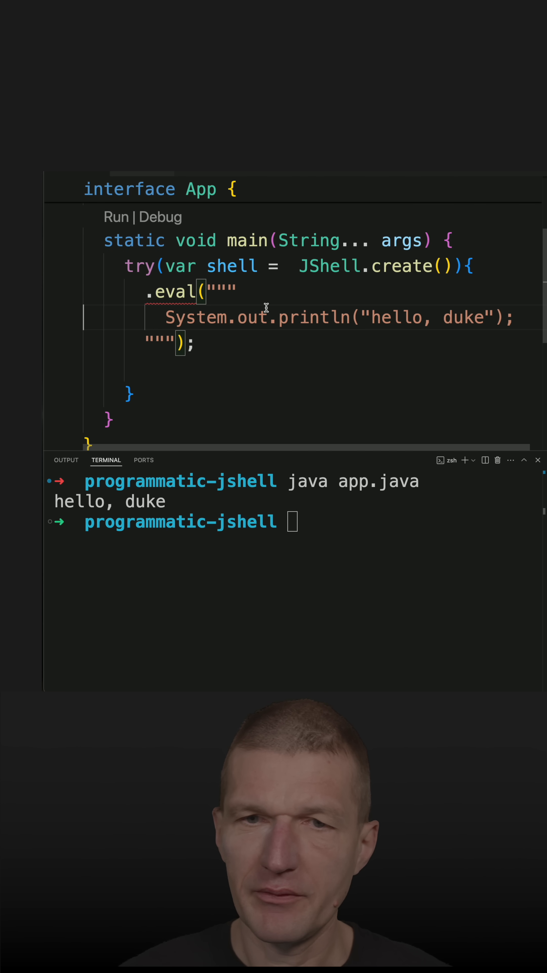
text(sh)
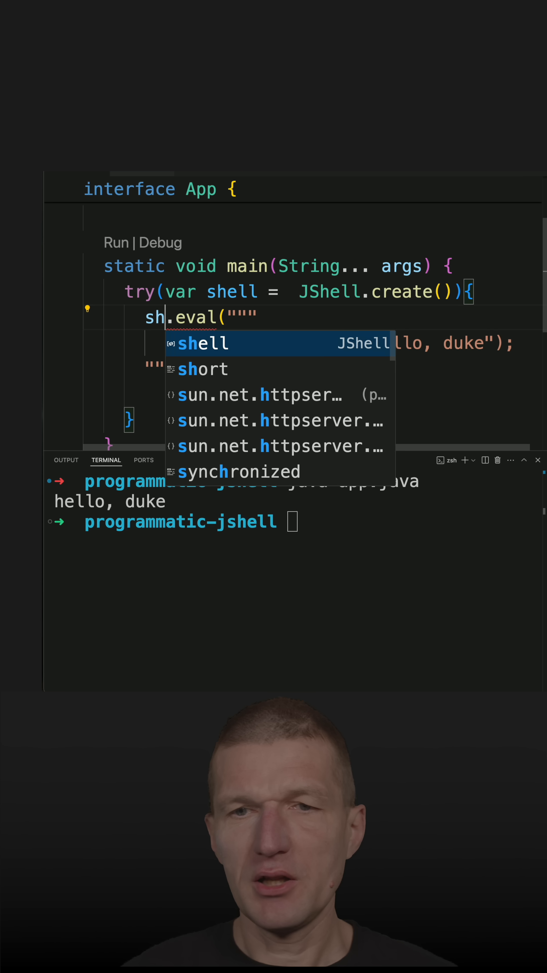